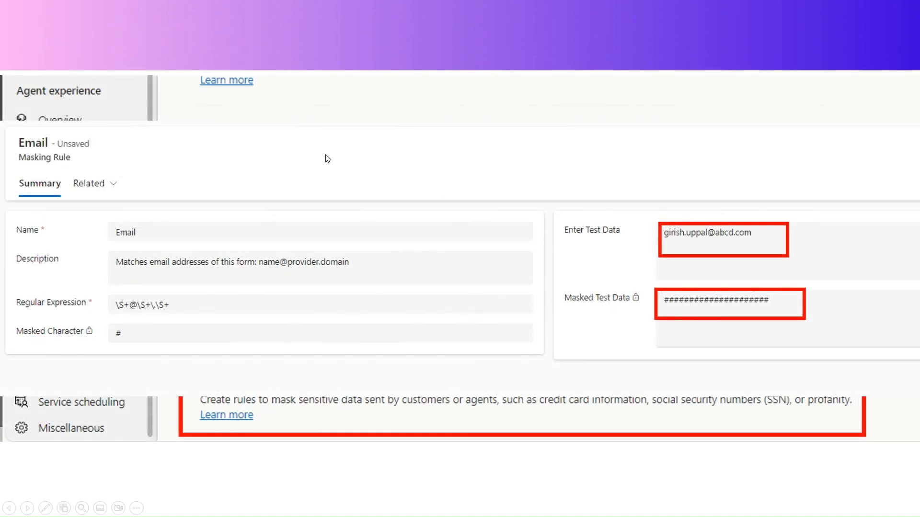
mouse_move(50, 242)
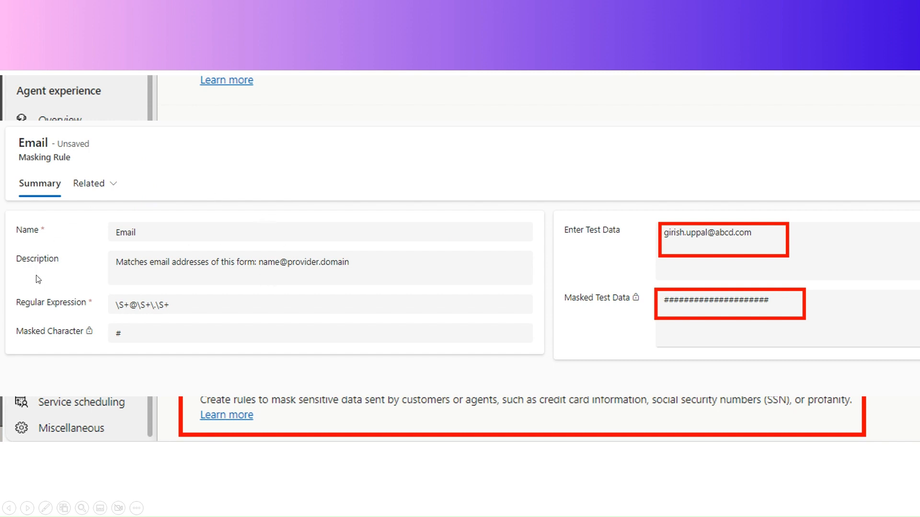
mouse_move(222, 257)
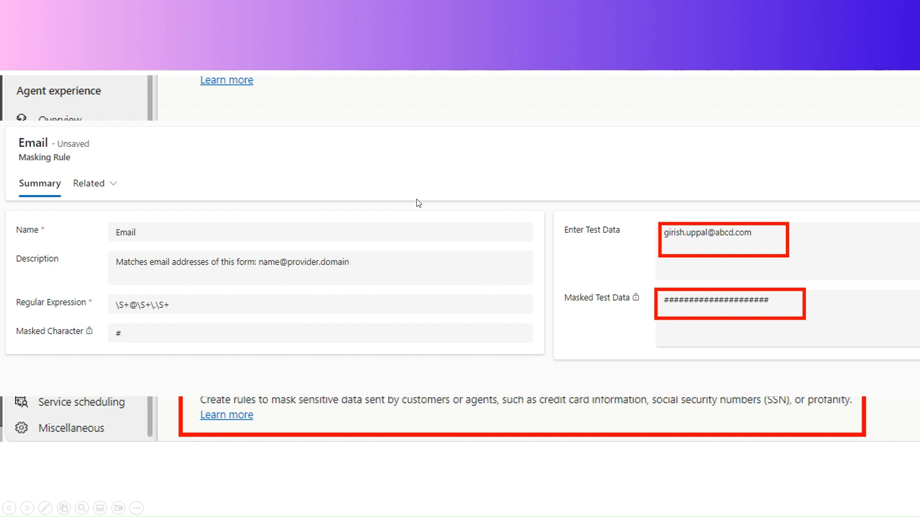
mouse_move(410, 243)
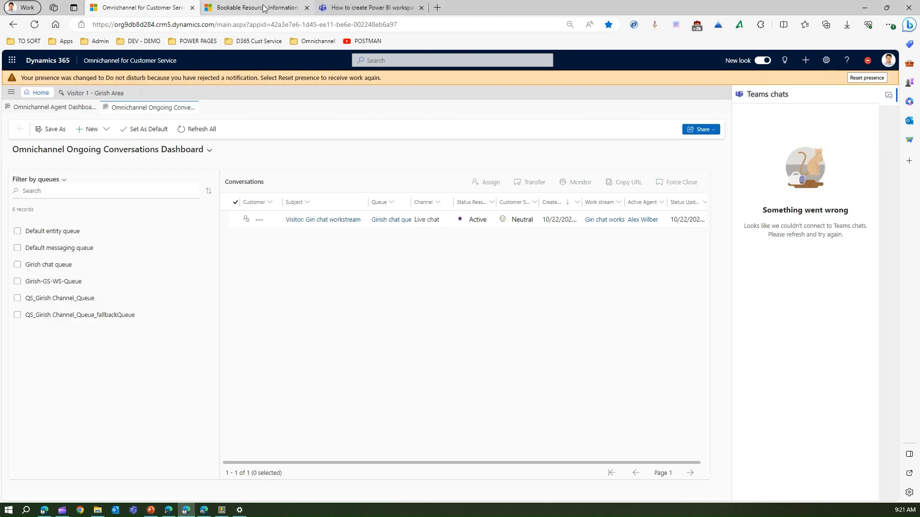
Discard the unsaved resource form and search admin settings for 'data ma'
left_click(256, 8)
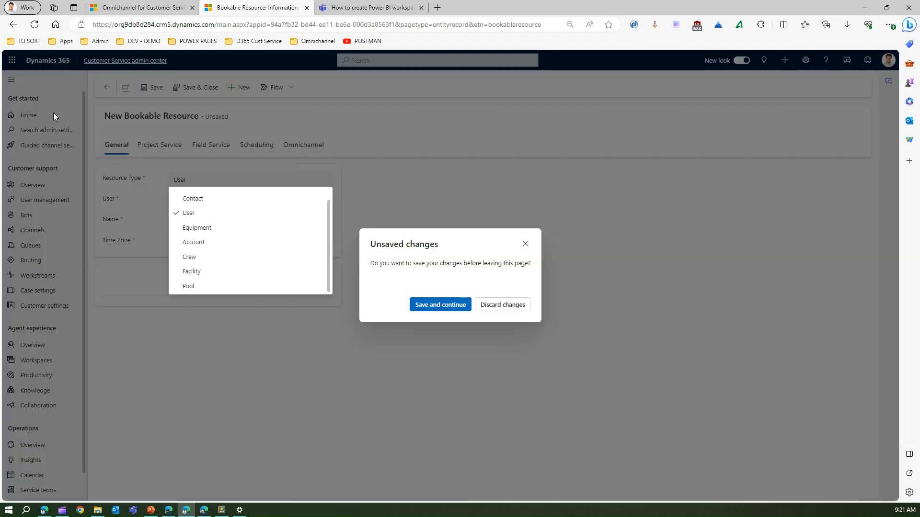
left_click(501, 304)
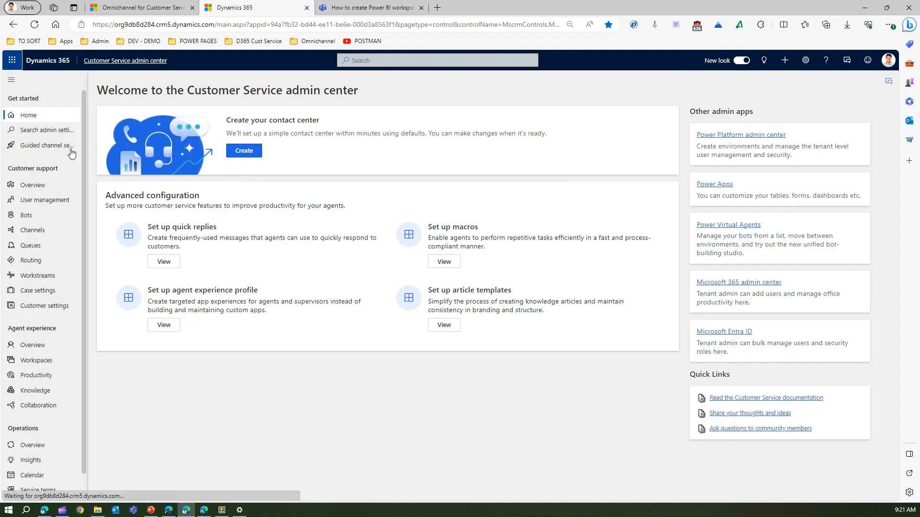
left_click(45, 130)
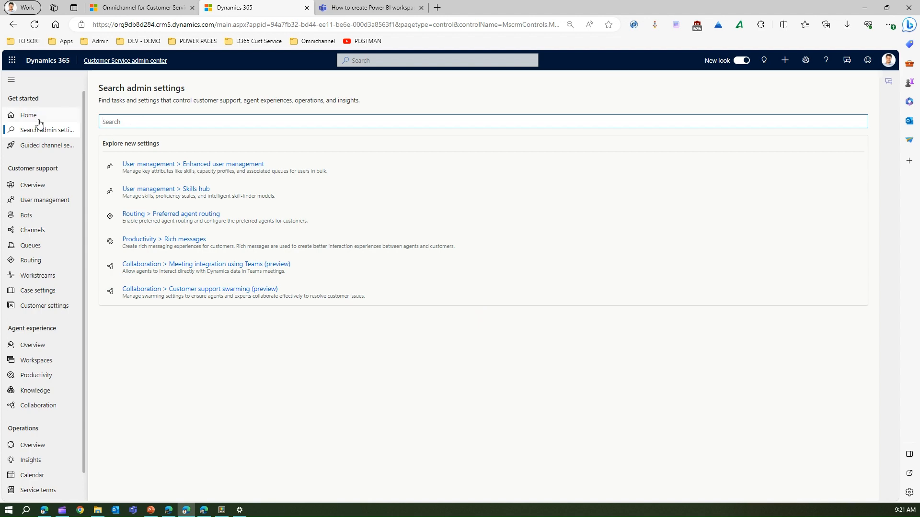
type("data mask")
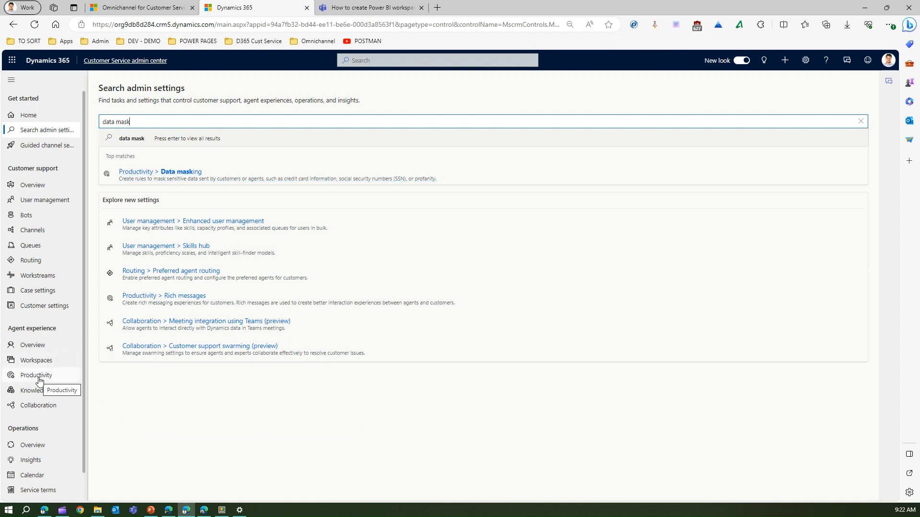
Go to Productivity settings, scroll to Data masking, and open its Manage page
left_click(36, 375)
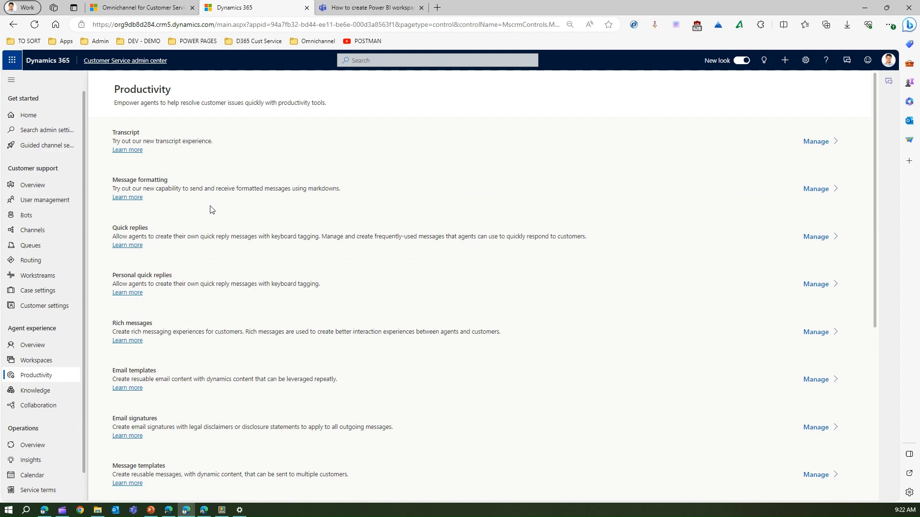
scroll("down", 3)
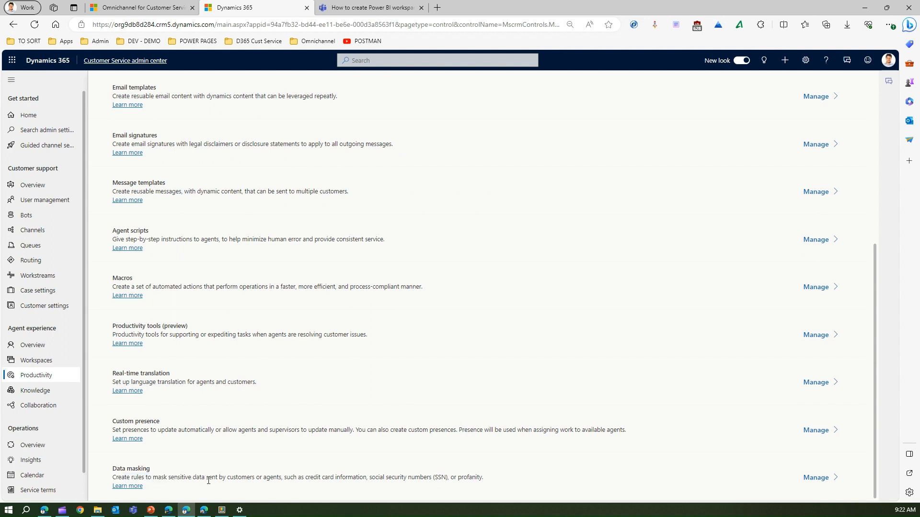
double_click(238, 477)
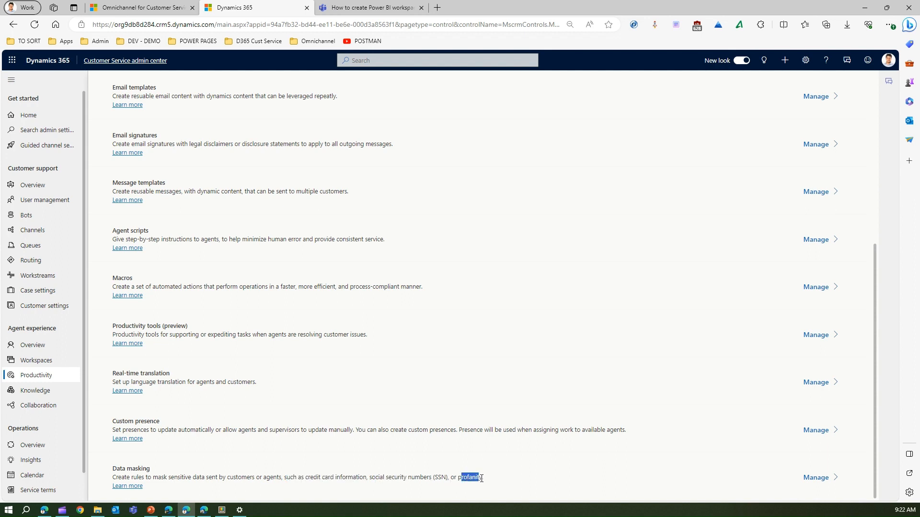
left_click(815, 478)
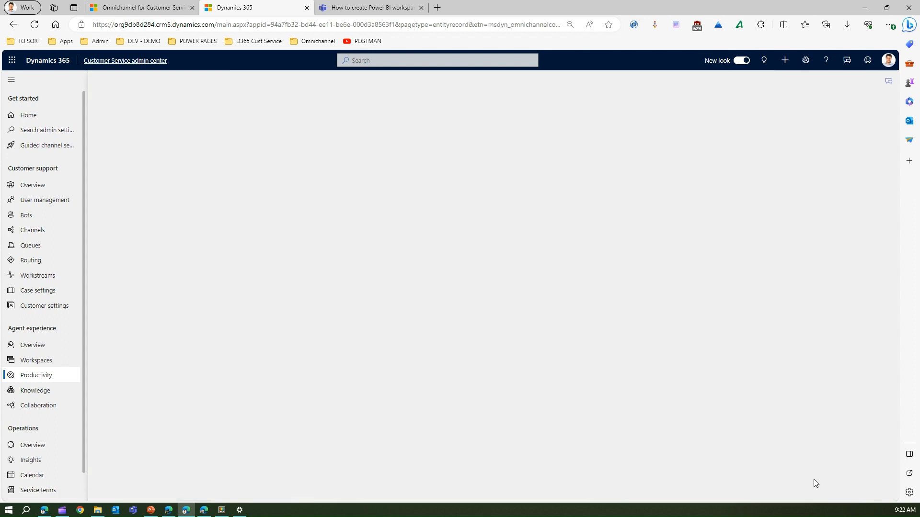
left_click(36, 377)
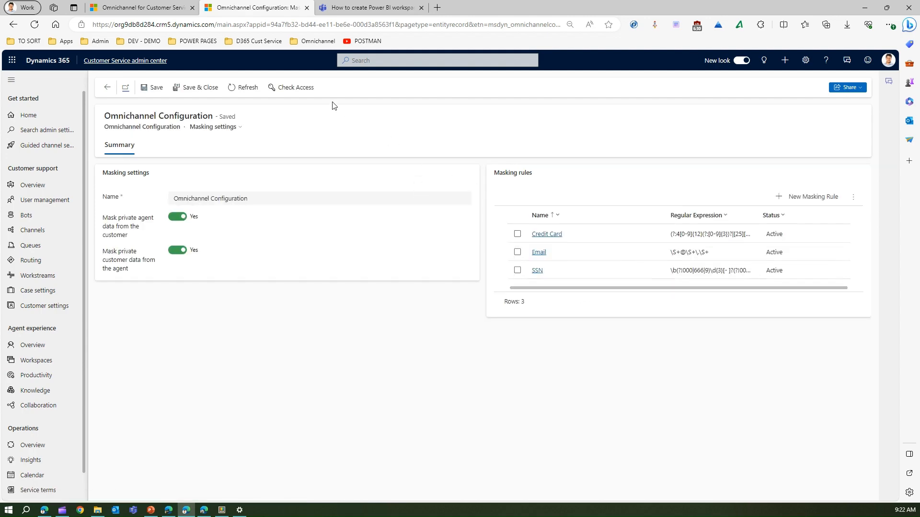
mouse_move(170, 223)
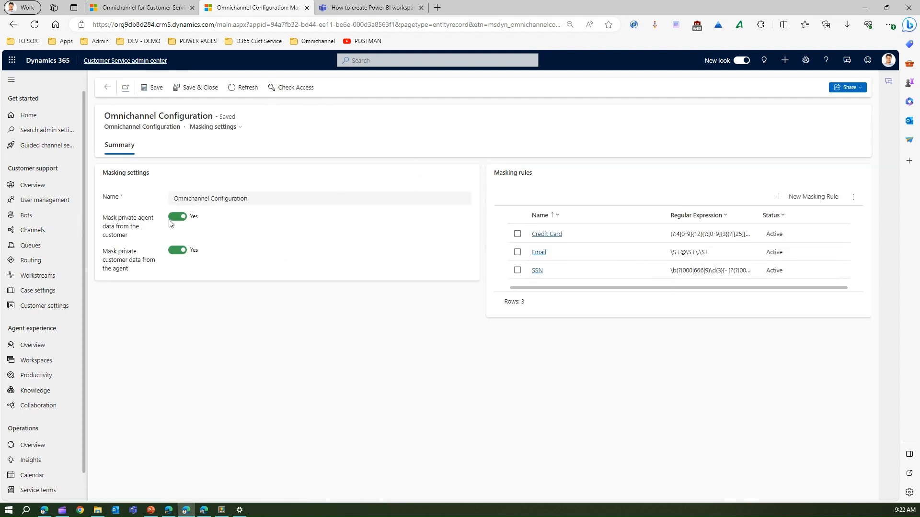
mouse_move(179, 216)
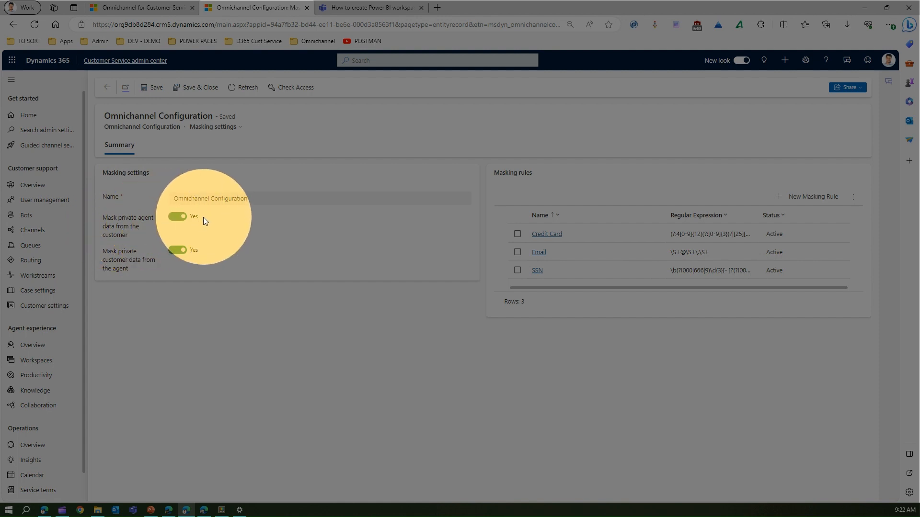
mouse_move(178, 233)
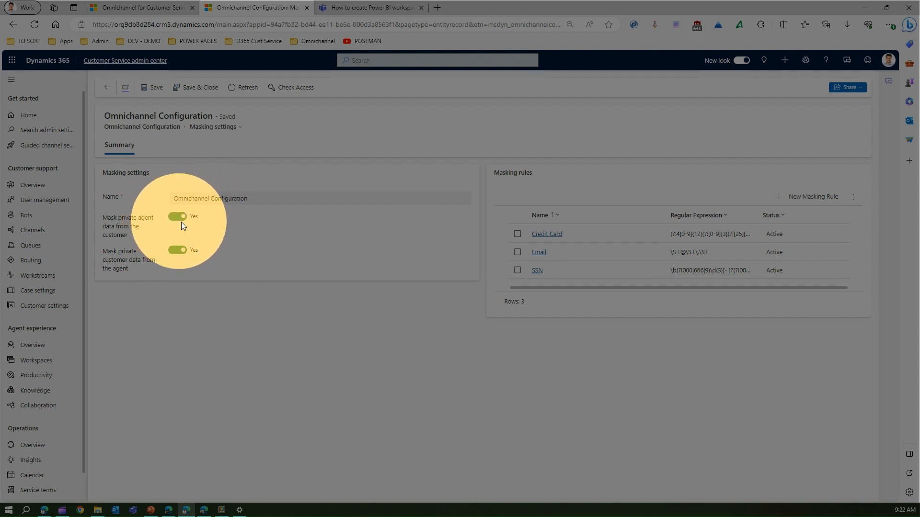
mouse_move(136, 264)
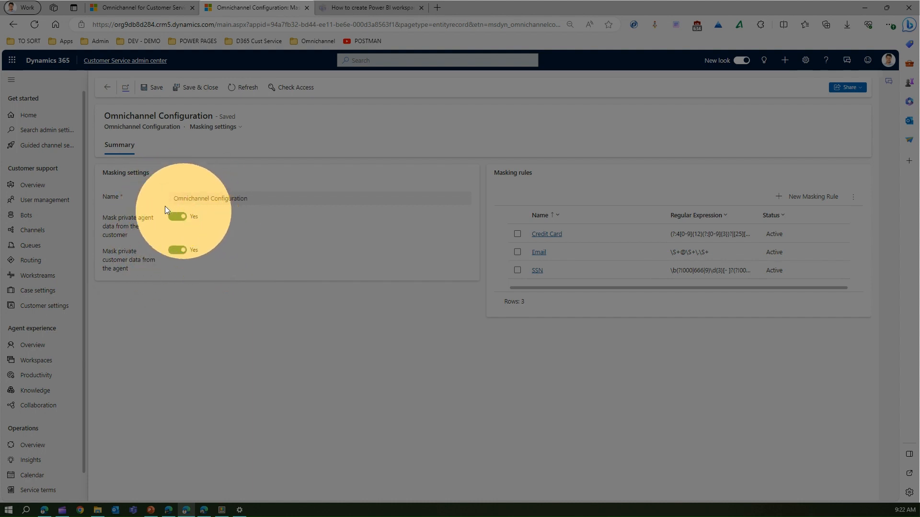
mouse_move(191, 237)
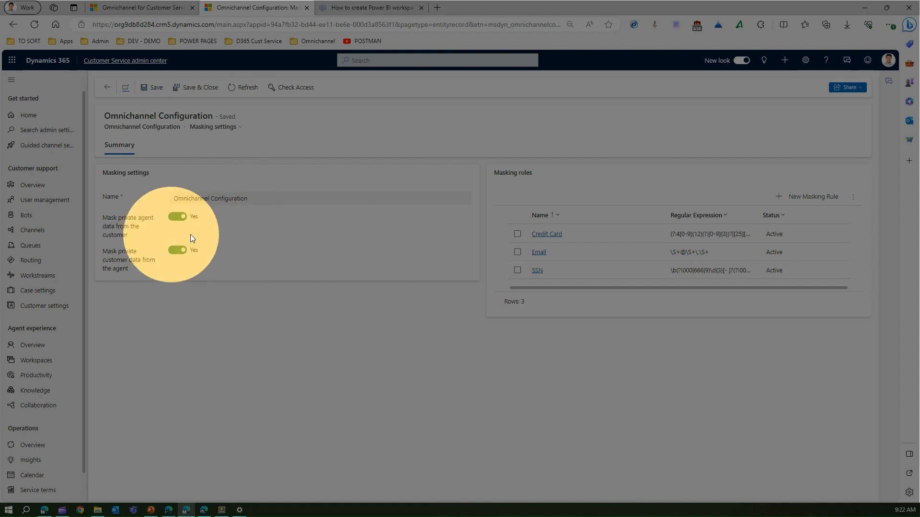
mouse_move(650, 218)
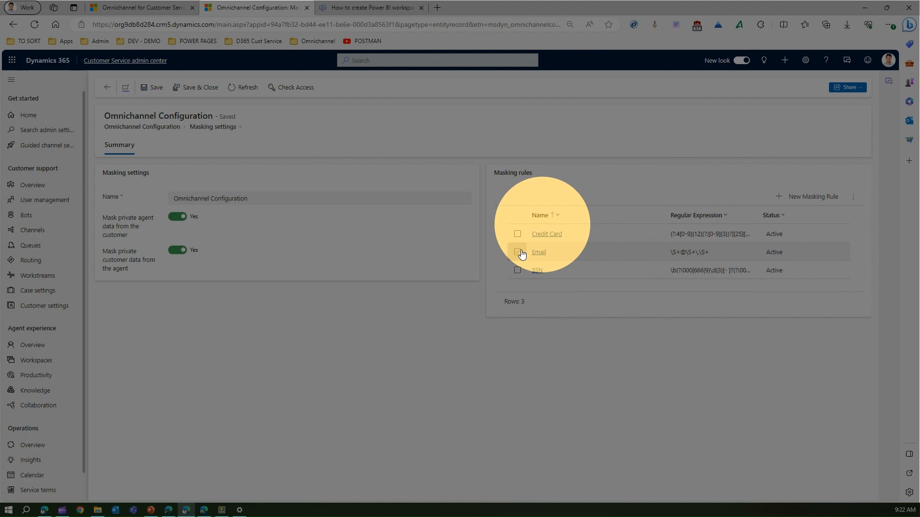
mouse_move(715, 241)
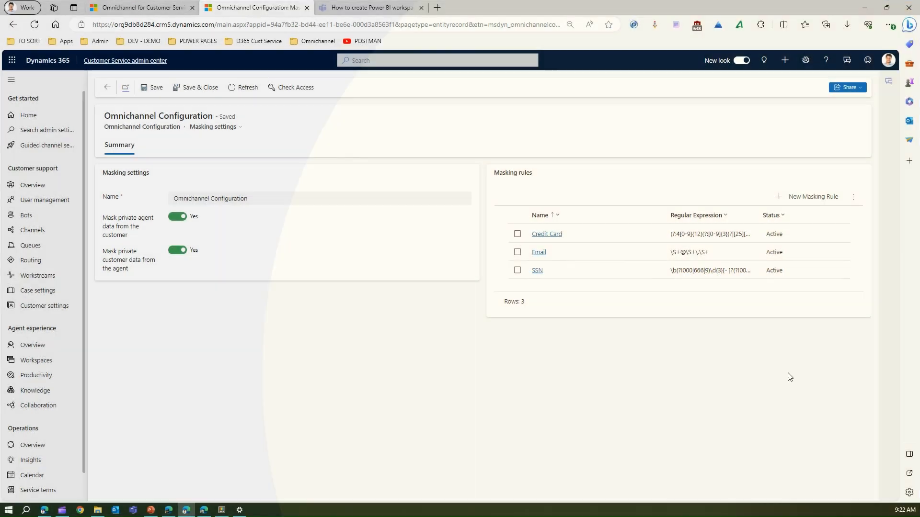
mouse_move(814, 196)
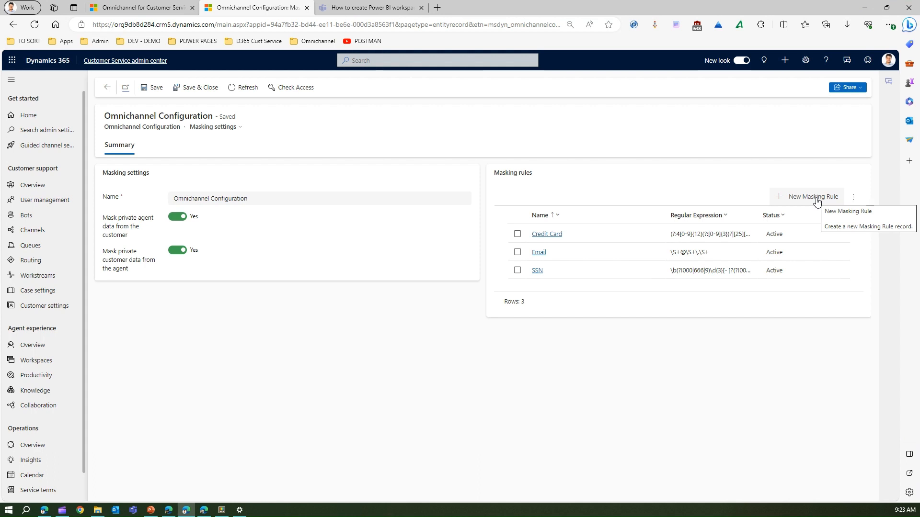
Create a New Masking Rule and place the cursor in its empty name field
left_click(810, 196)
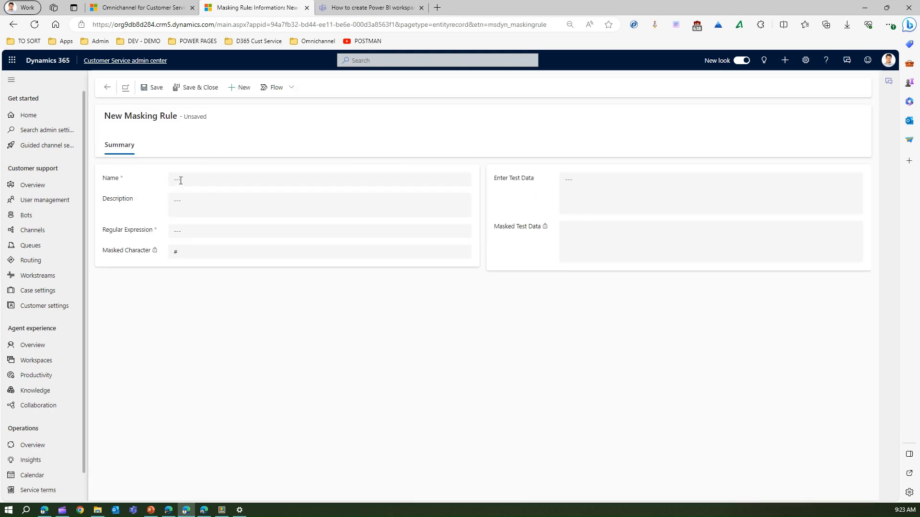
left_click(320, 178)
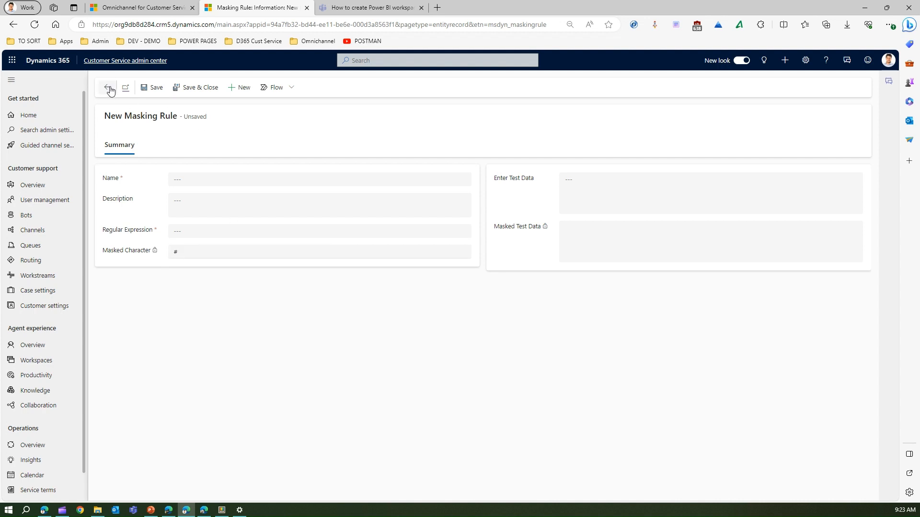
Leave the blank new masking rule form and return to the rules list
left_click(107, 88)
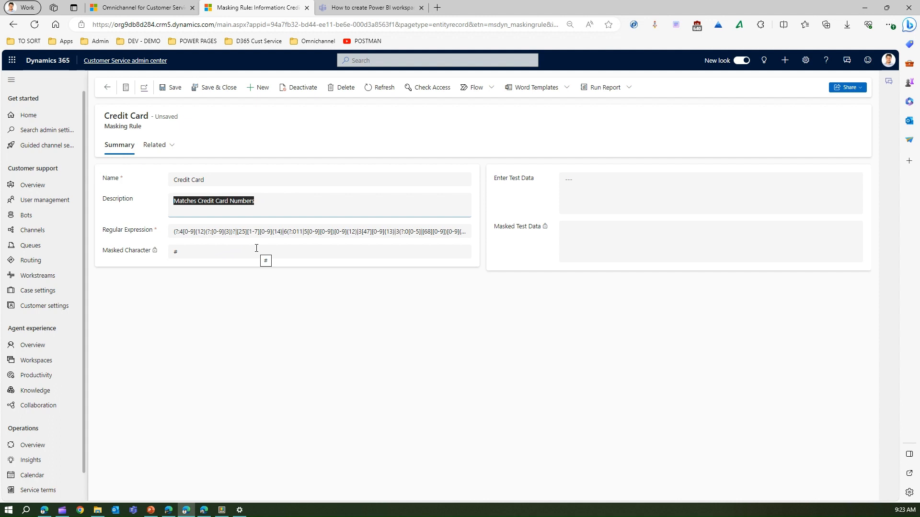
mouse_move(507, 228)
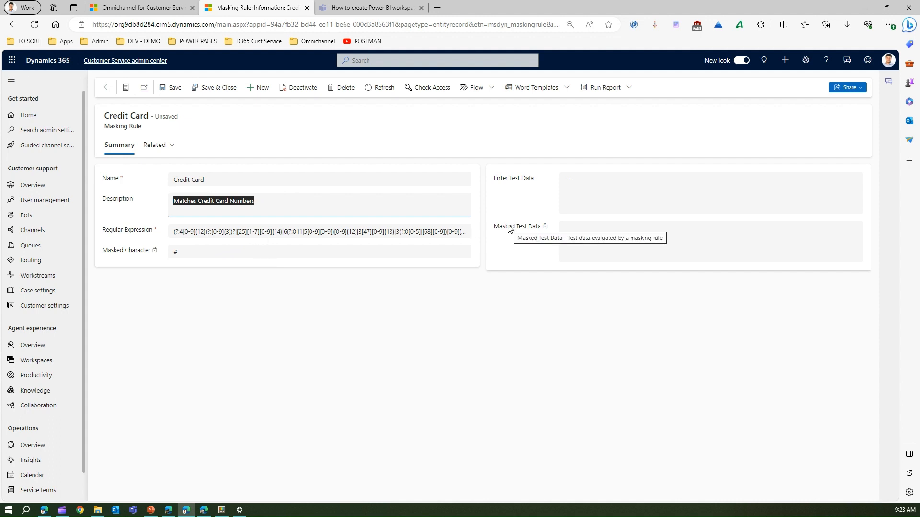
mouse_move(507, 230)
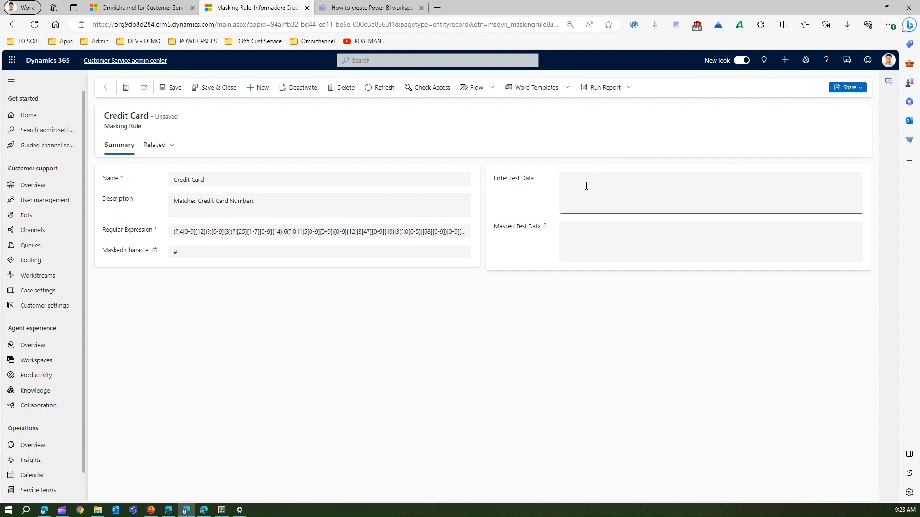
type("4")
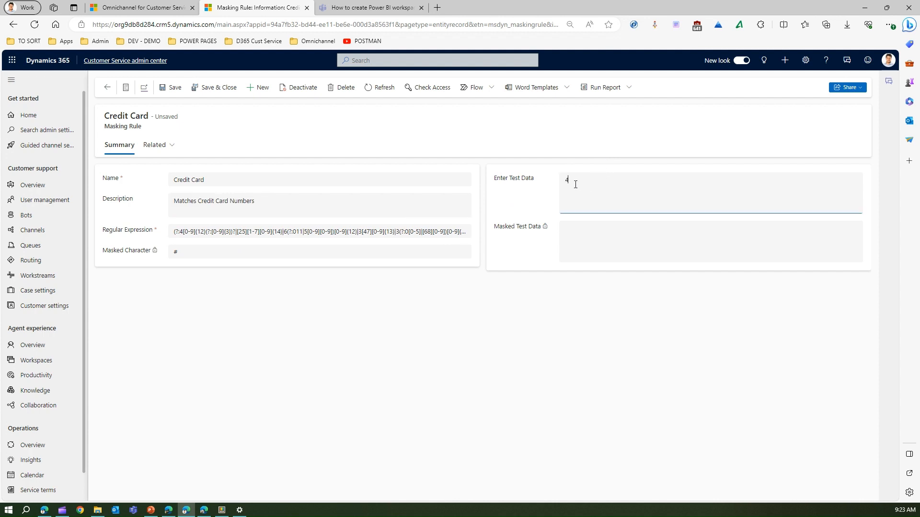
type("195")
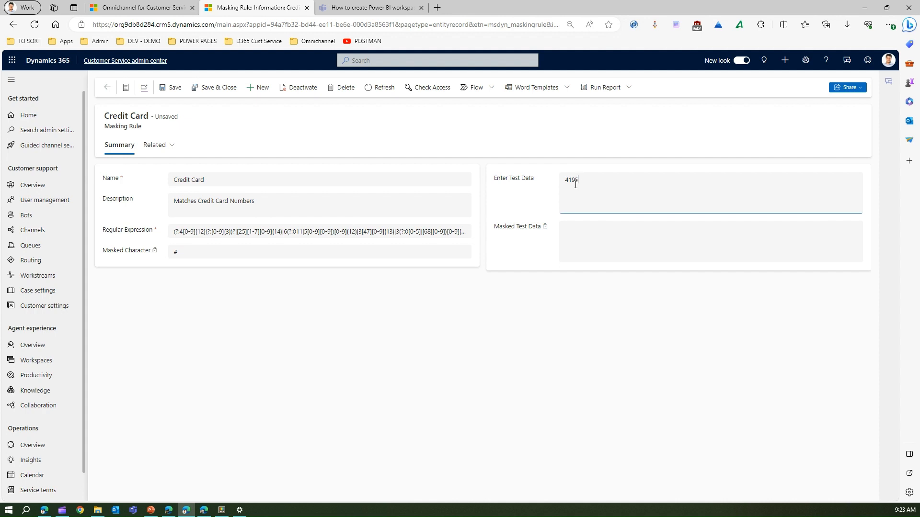
type("12345678")
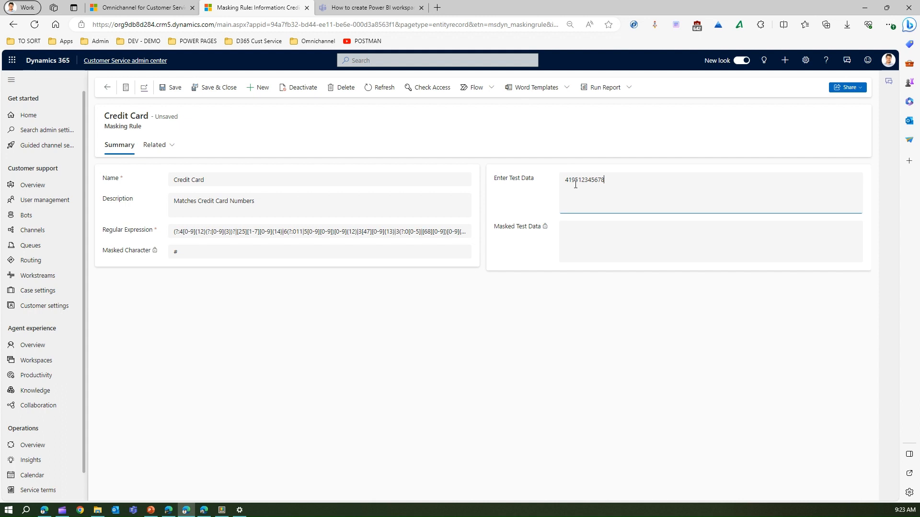
type("9852")
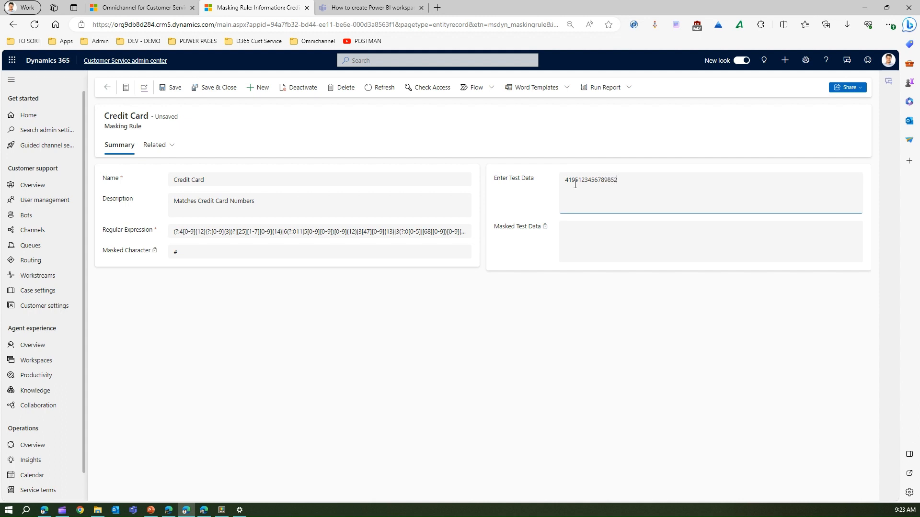
mouse_move(523, 184)
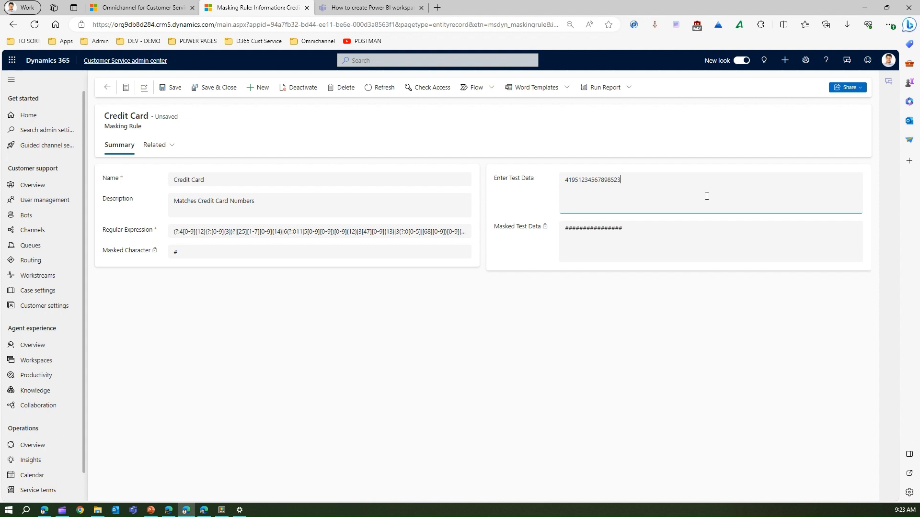
left_click(661, 228)
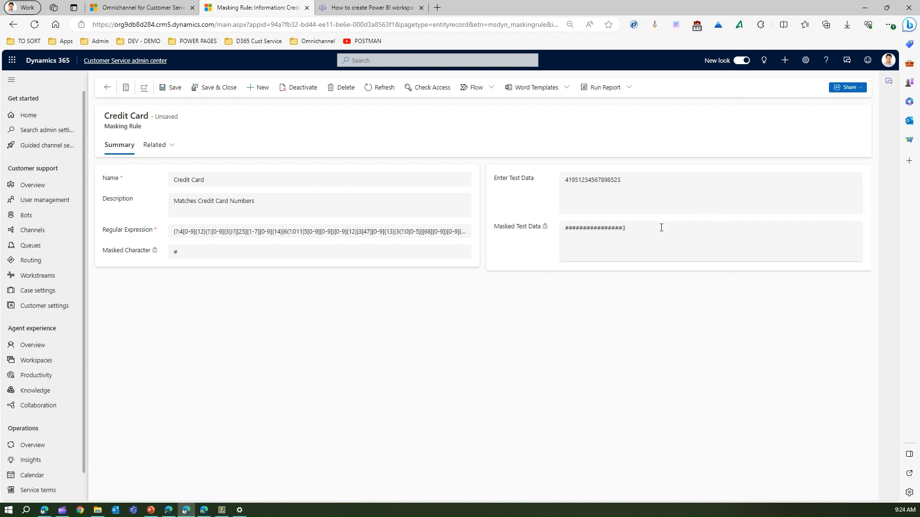
mouse_move(698, 229)
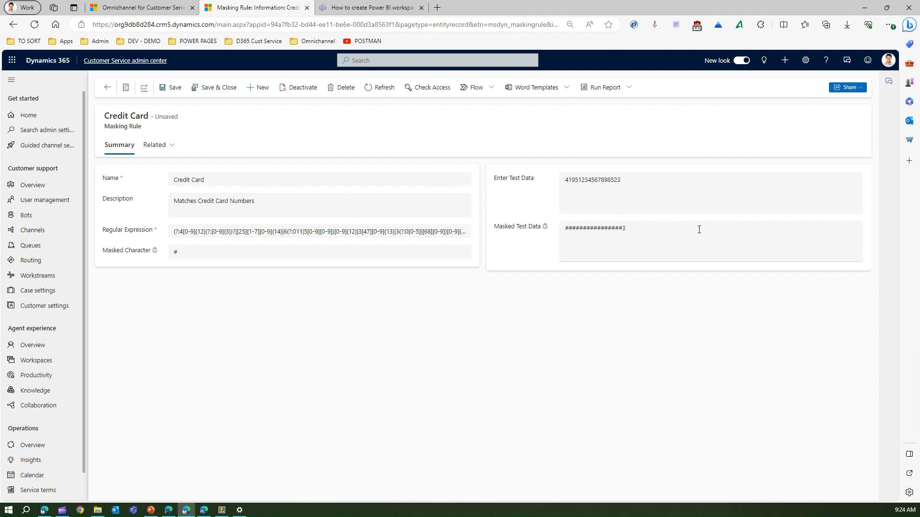
type("5454")
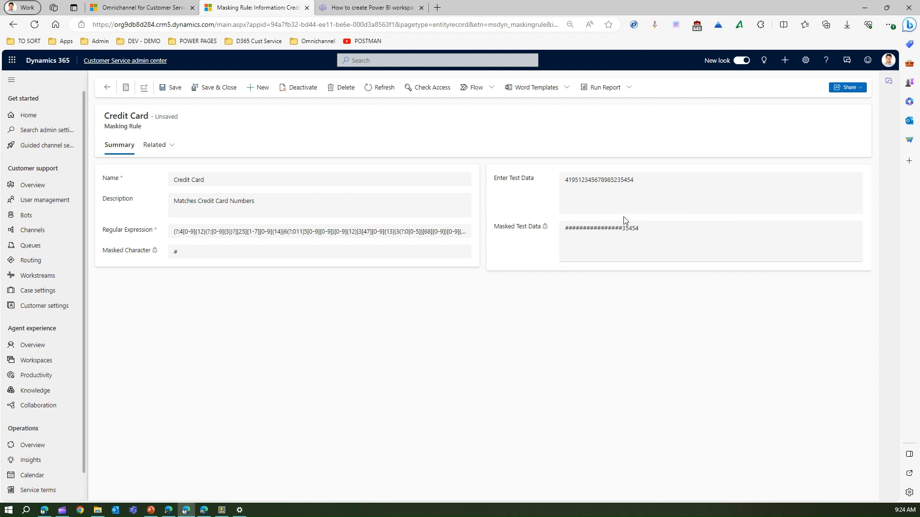
left_click(598, 180)
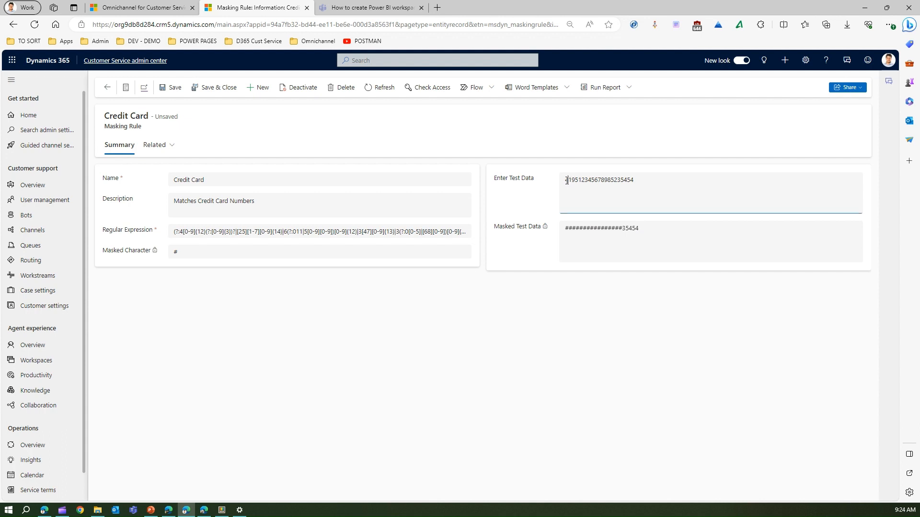
type("4")
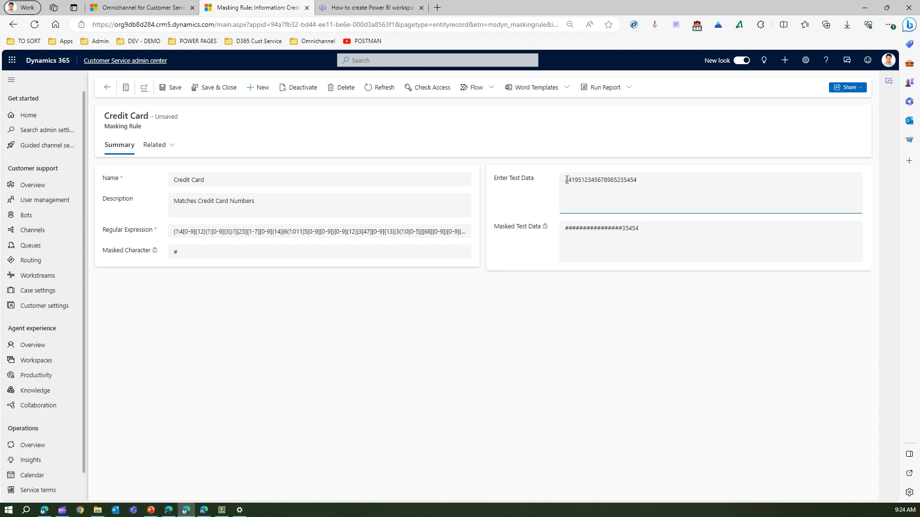
type("a")
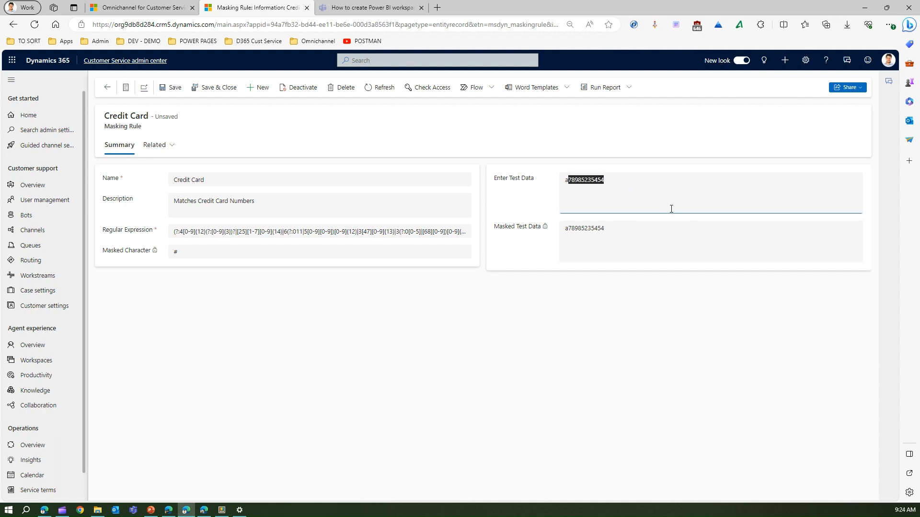
type("4195123456")
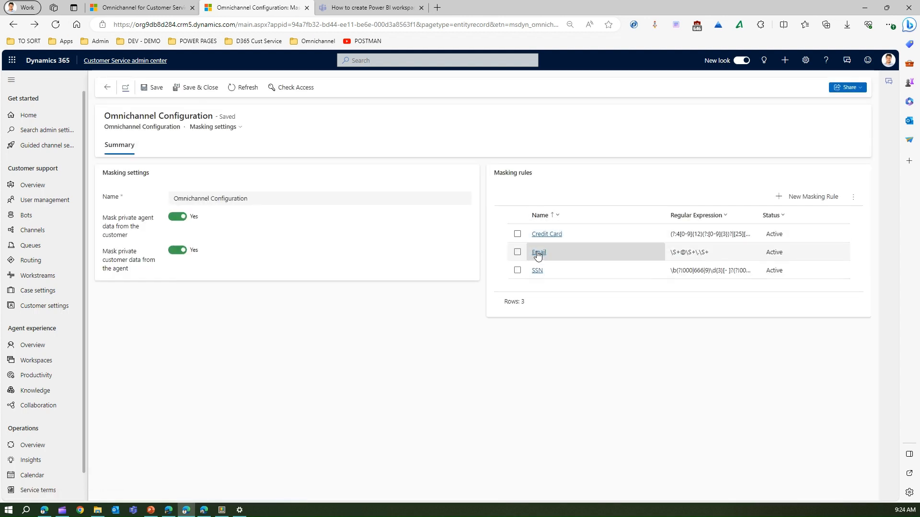
left_click(537, 252)
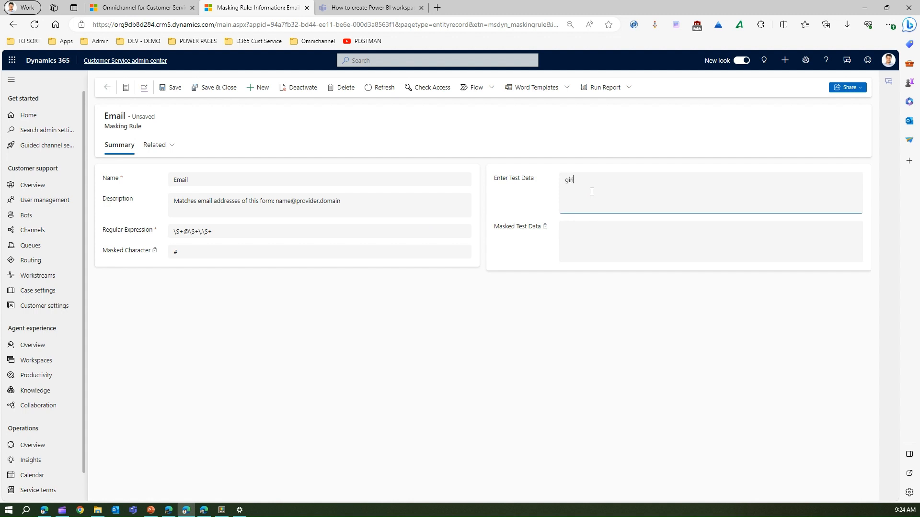
type("@girish")
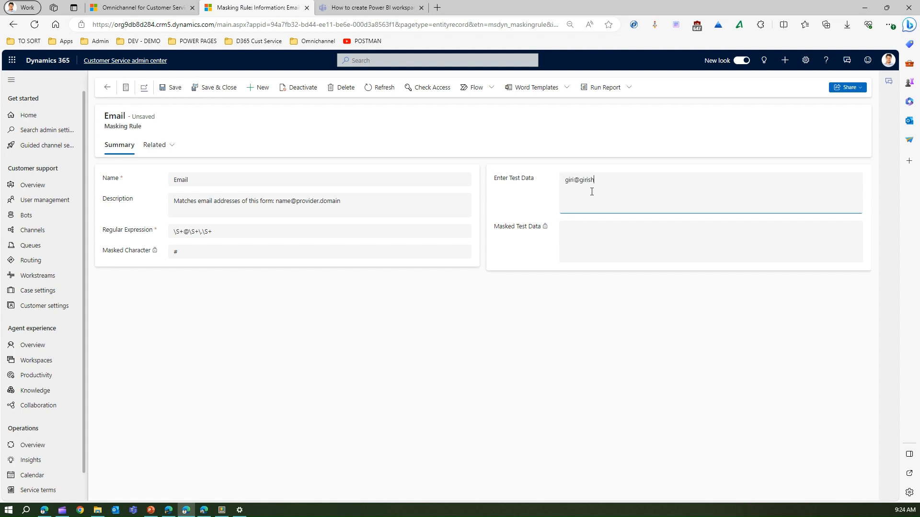
type(".com")
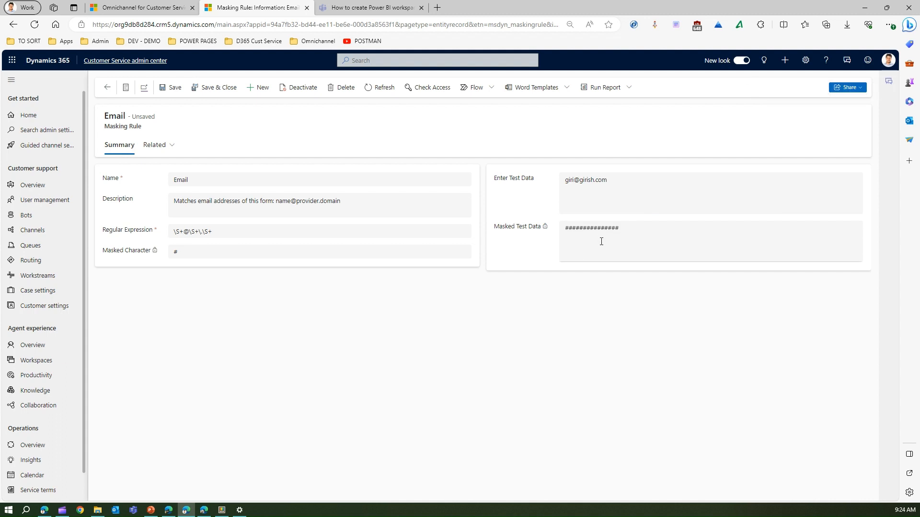
left_click(592, 180)
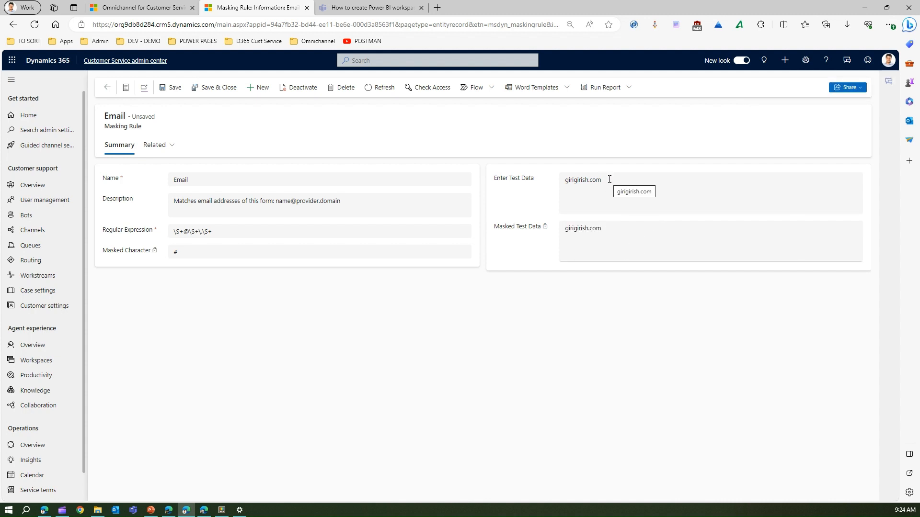
double_click(582, 180)
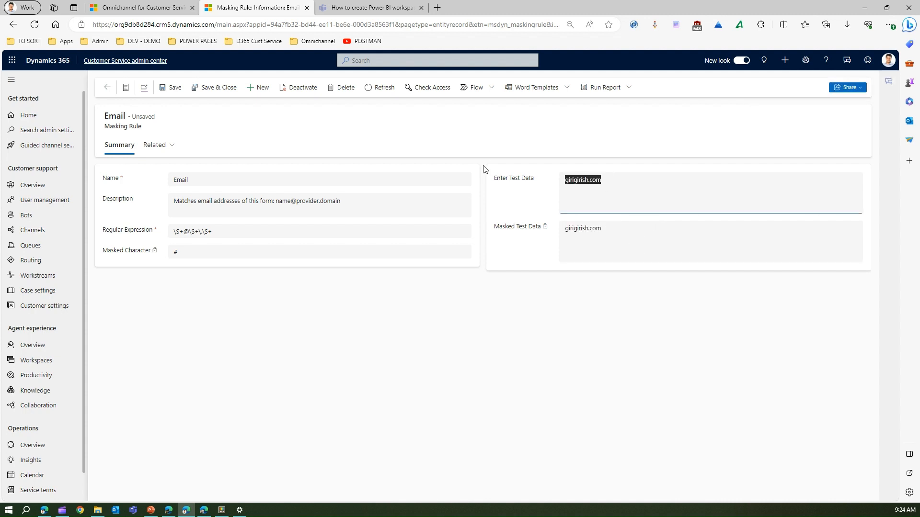
mouse_move(174, 513)
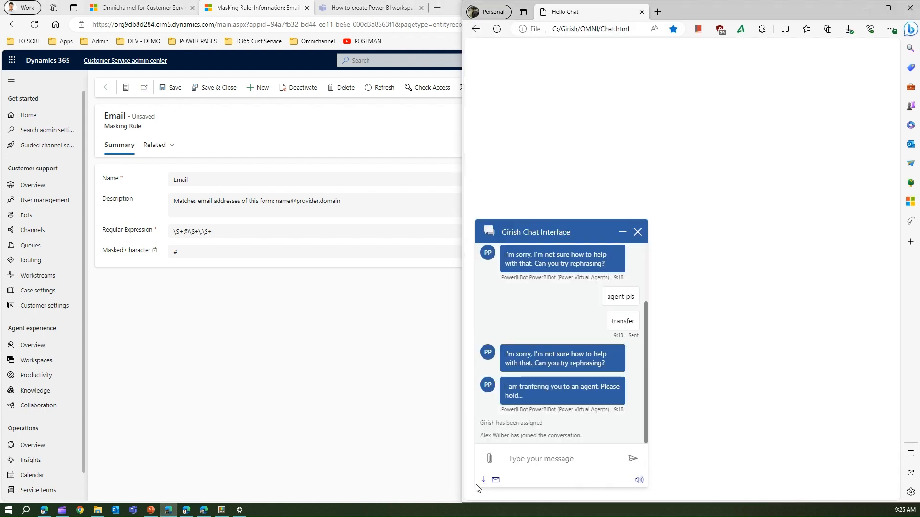
Move the Hello Chat customer window to the right and bring up the agent's conversation
type("H")
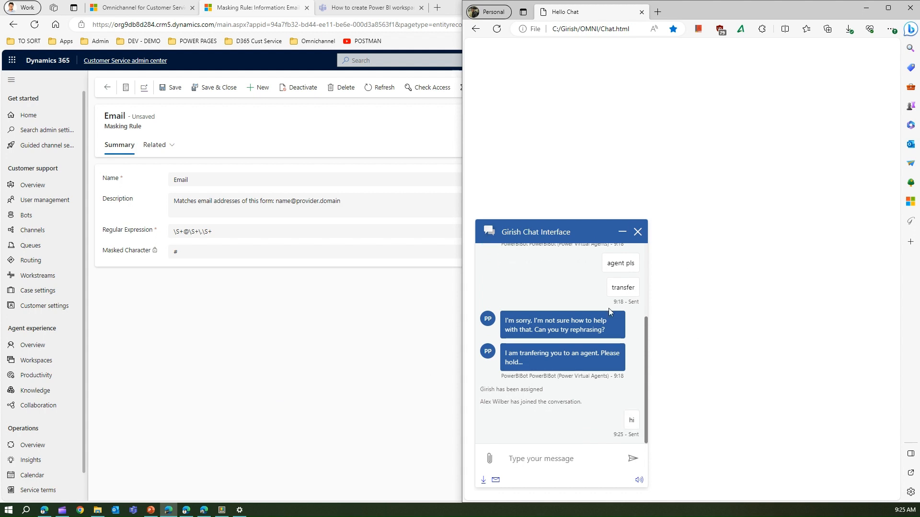
mouse_move(609, 312)
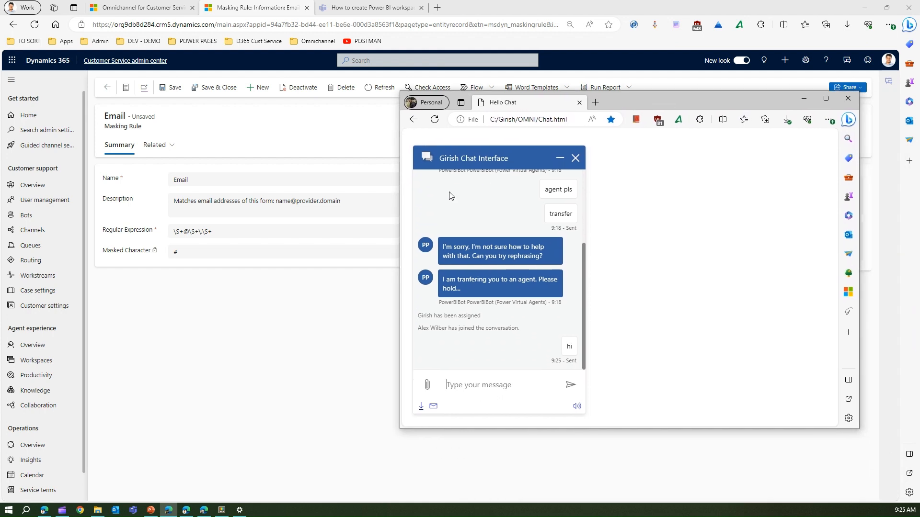
left_click_drag(499, 102, 724, 102)
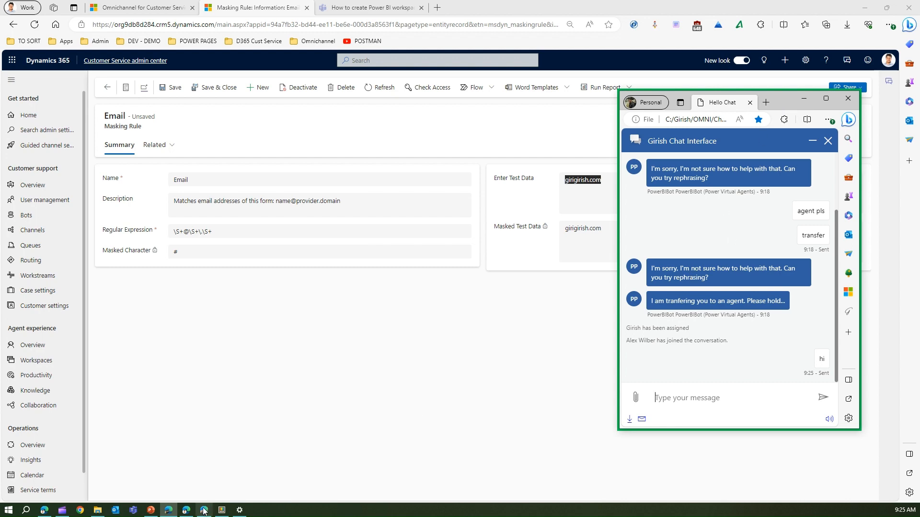
left_click(140, 7)
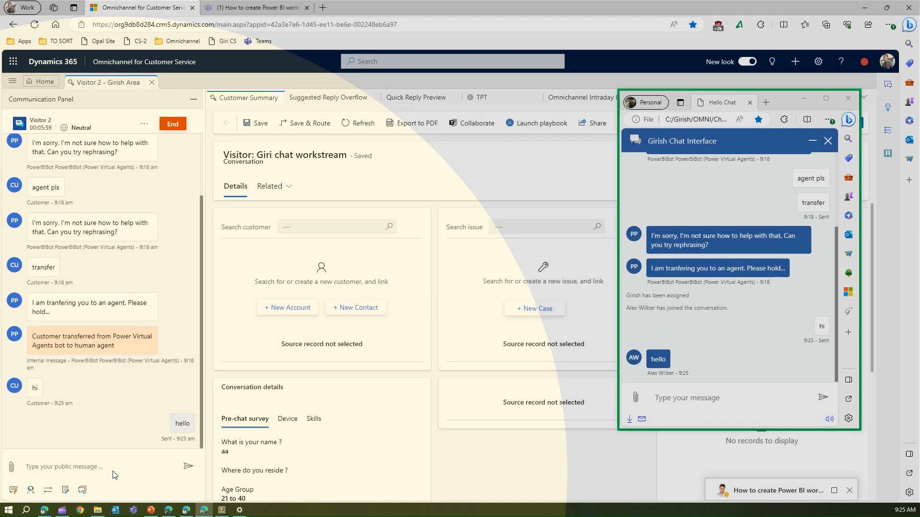
Send 'let me share credit card details' and a card number starting 41 from the agent
type("let")
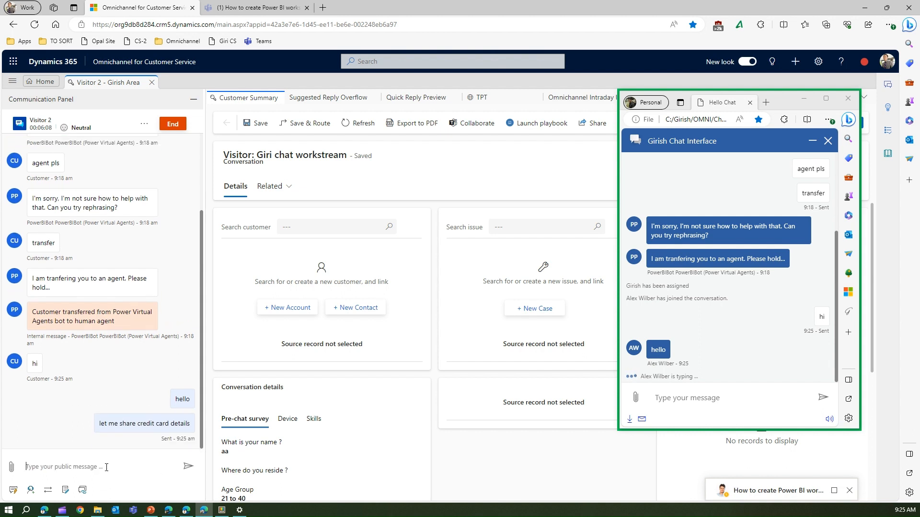
type("41")
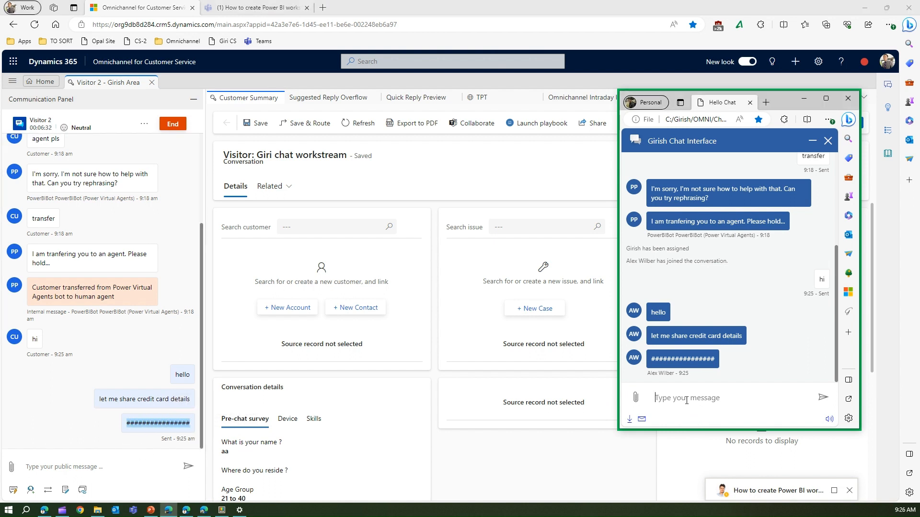
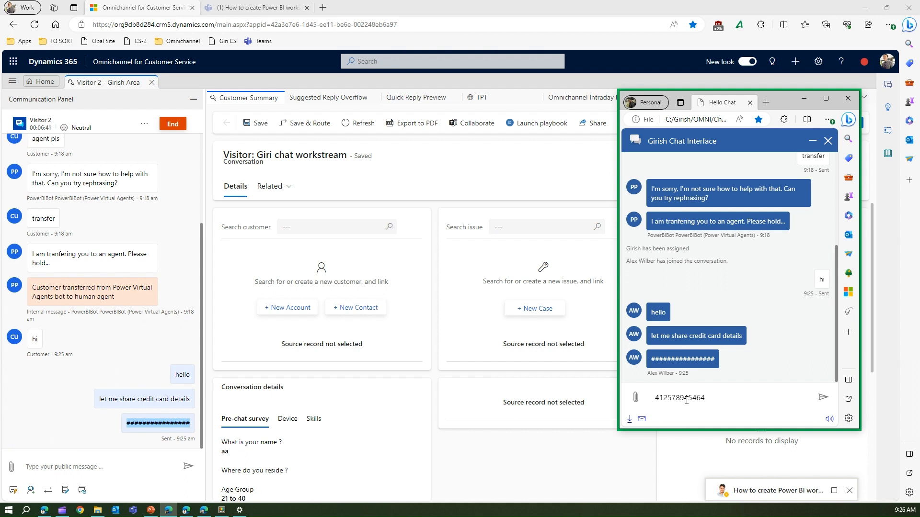
Send a credit card number from the customer chat window to the agent
left_click(823, 397)
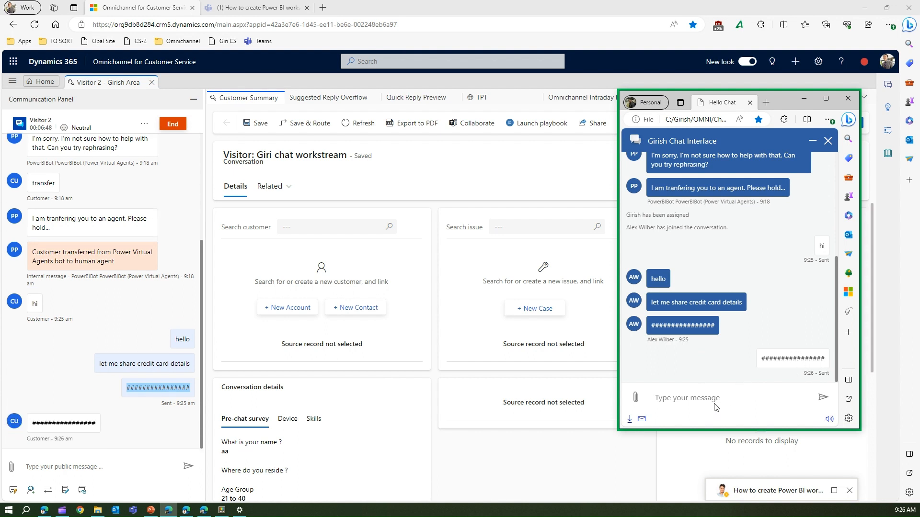
type("girish")
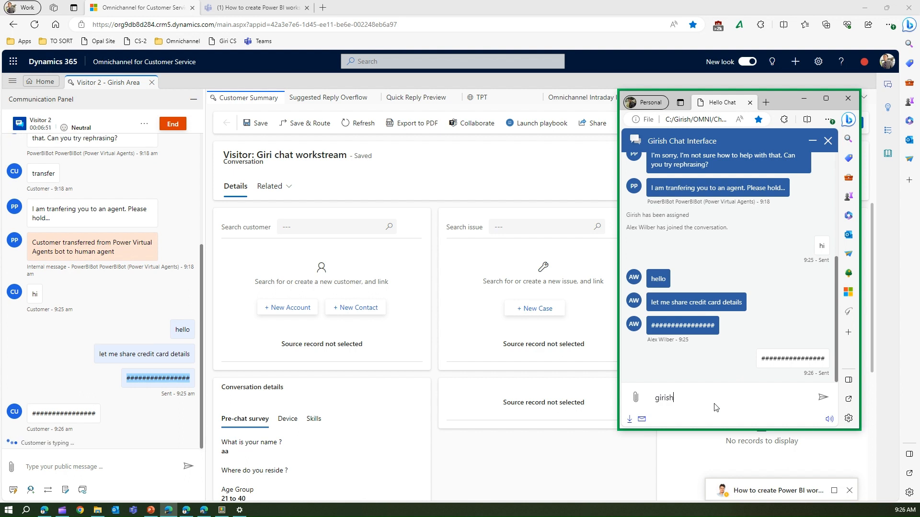
key("Backspace")
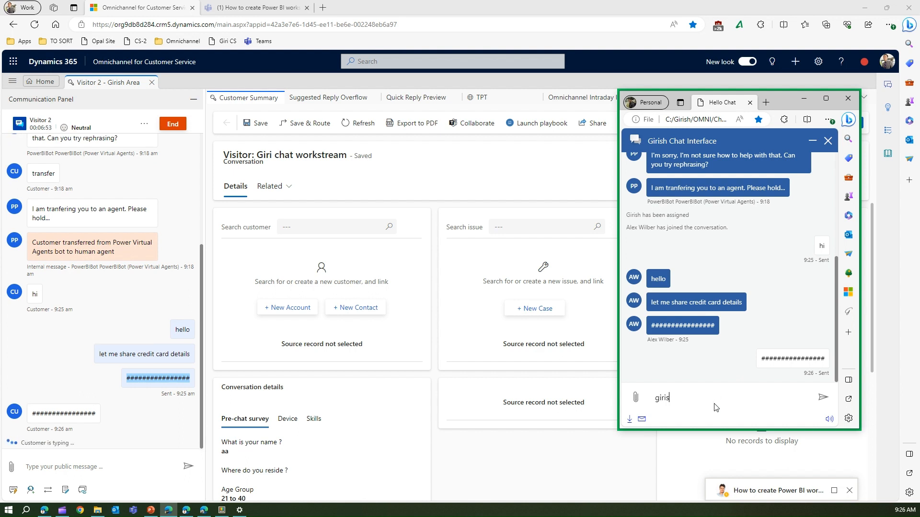
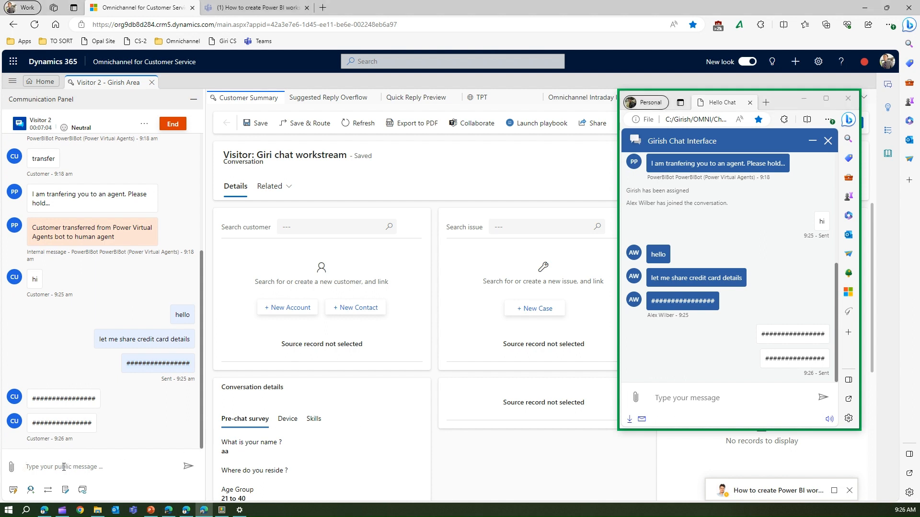
Send the email 'alex@abc…' from the agent and confirm the customer sees hashes
type("a")
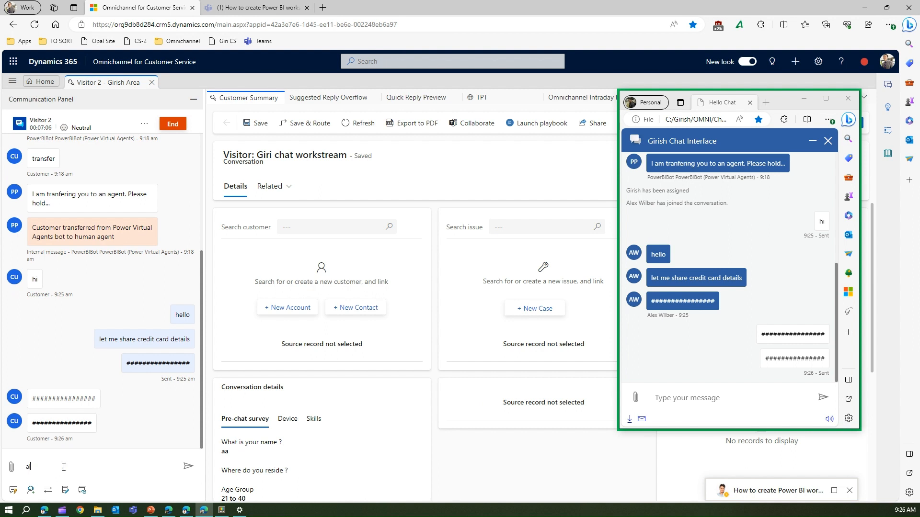
type("lex@abc")
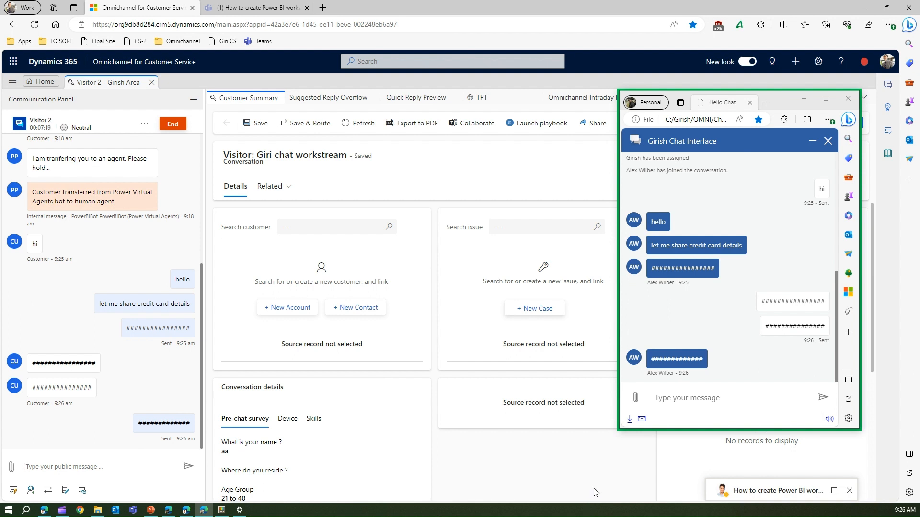
mouse_move(581, 492)
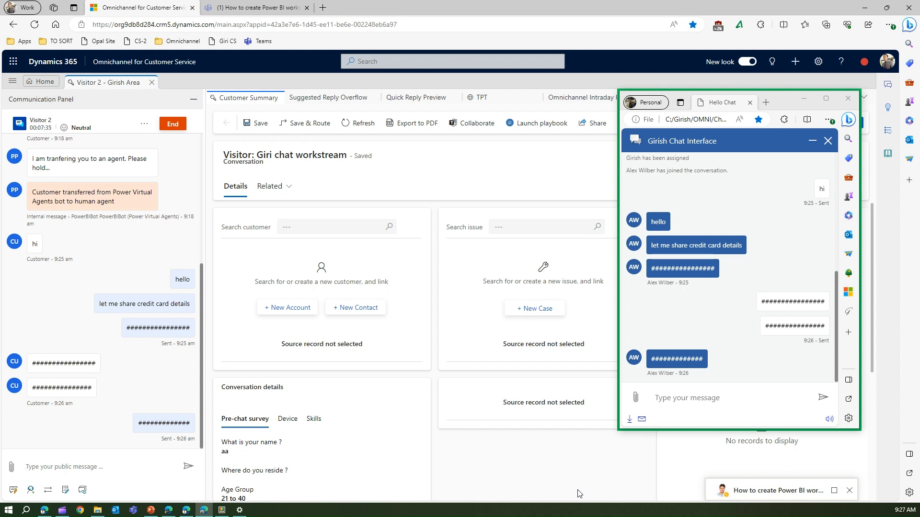
mouse_move(337, 381)
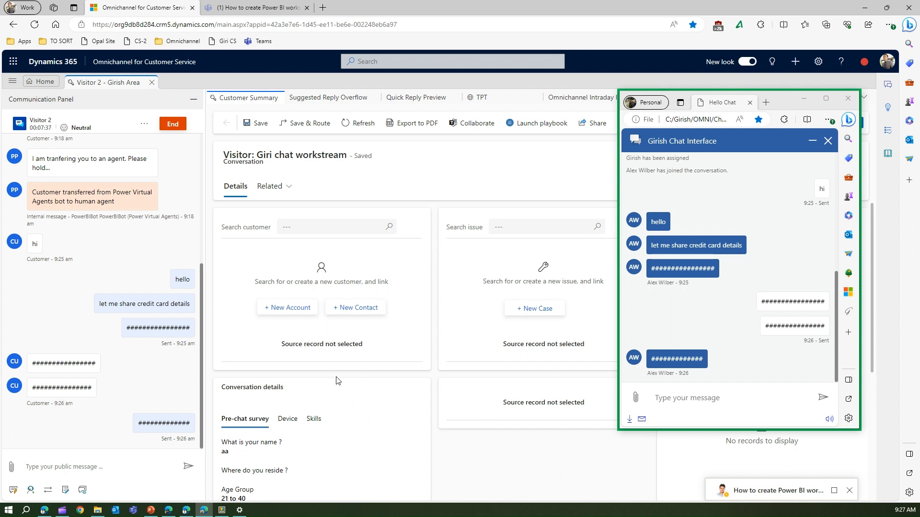
mouse_move(221, 349)
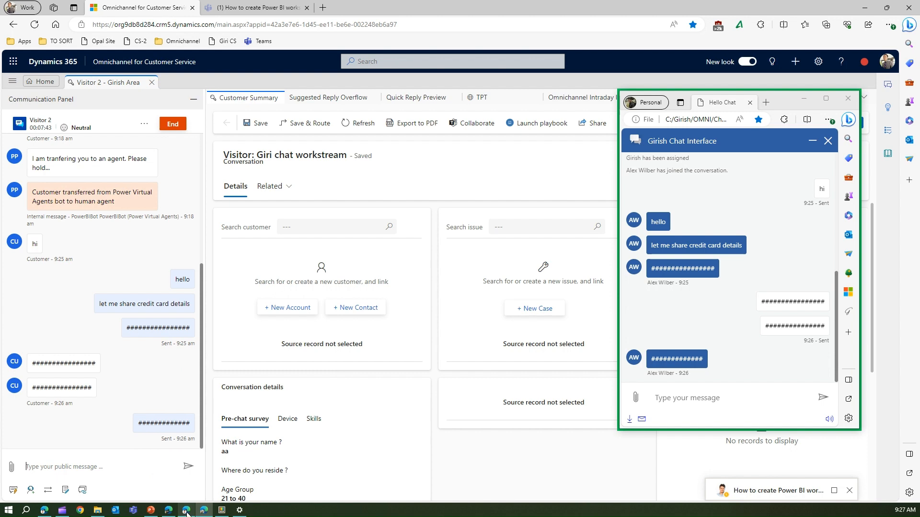
mouse_move(188, 510)
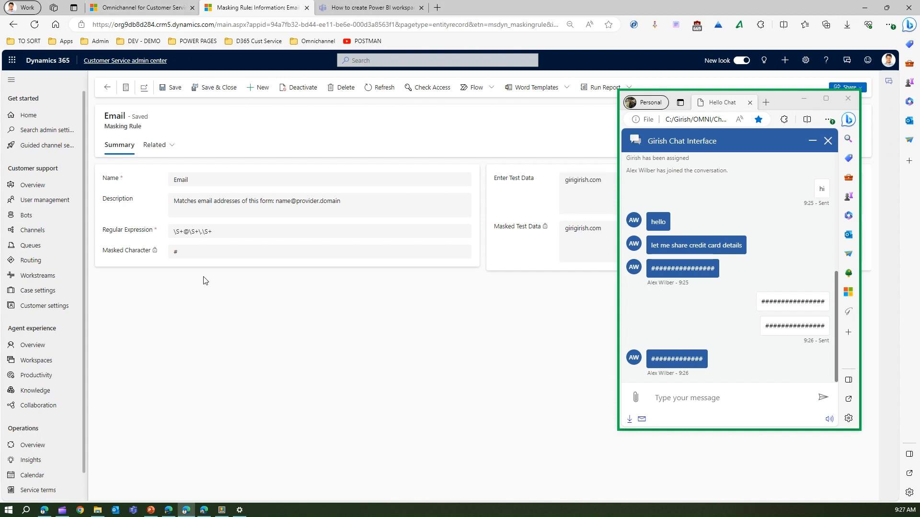
mouse_move(107, 87)
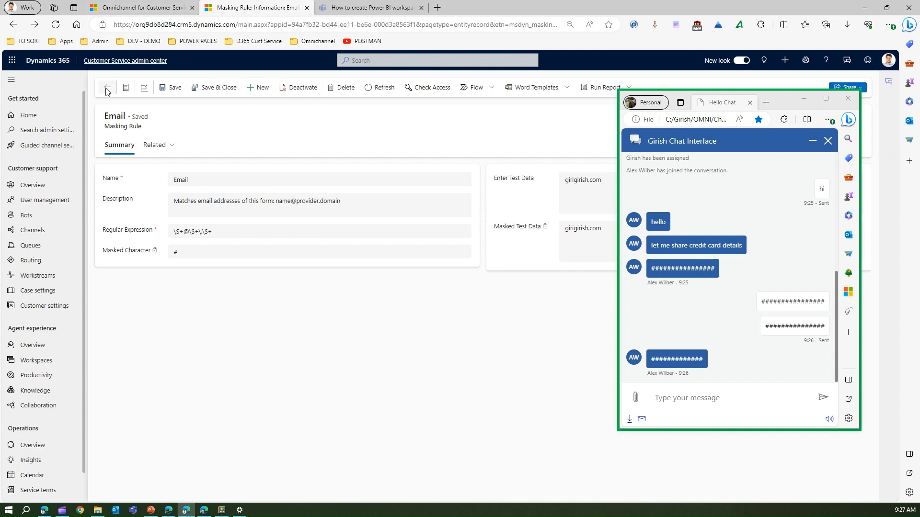
Return from the saved Email rule to the masking settings showing three active rules
left_click(107, 87)
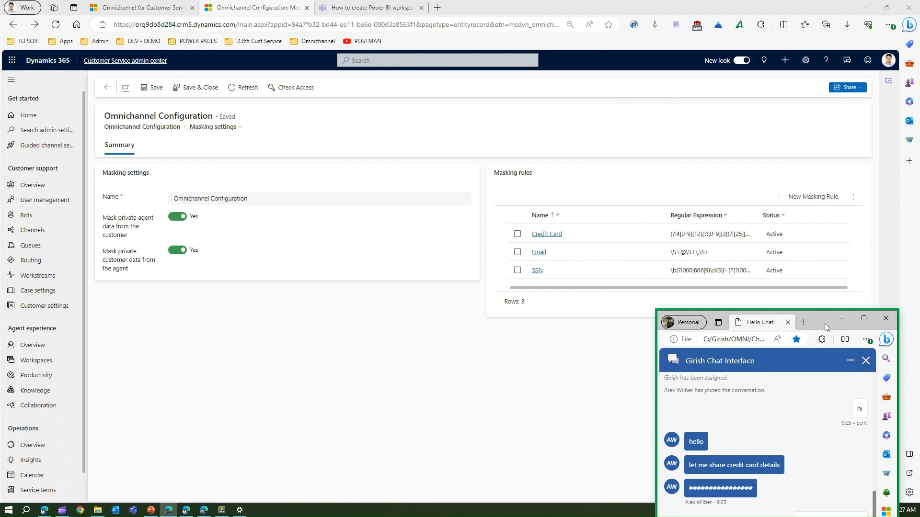
mouse_move(786, 310)
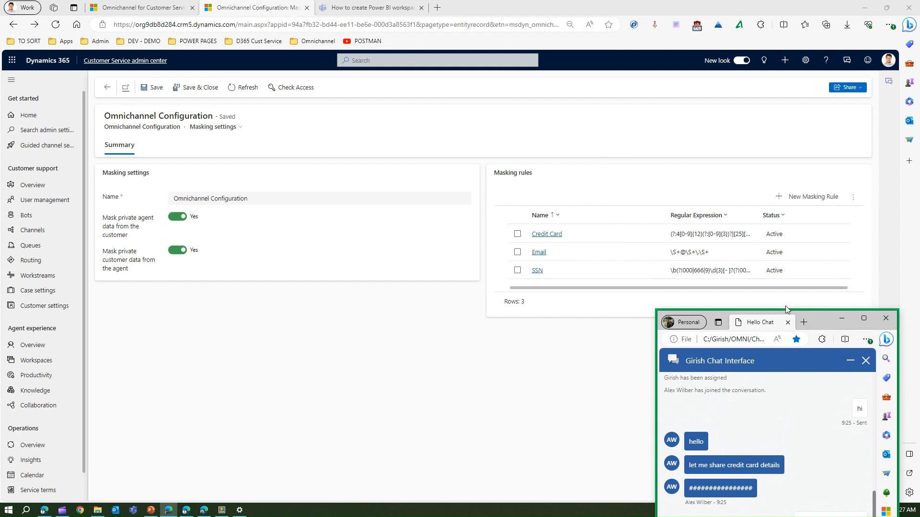